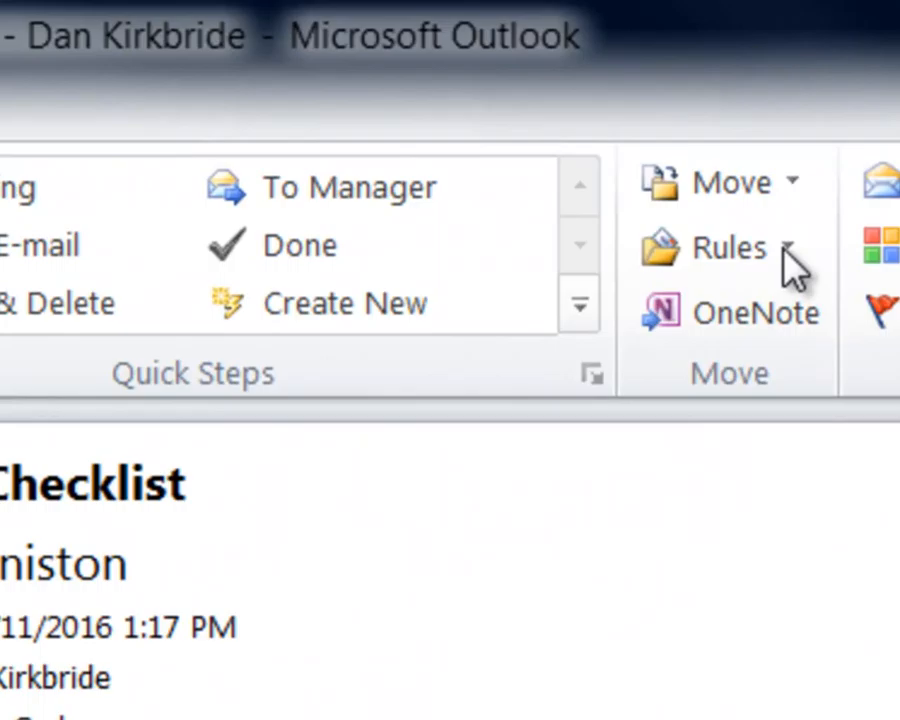
Step: Open Manage Rules & Alerts from the Home tab's Rules dropdown
click(728, 247)
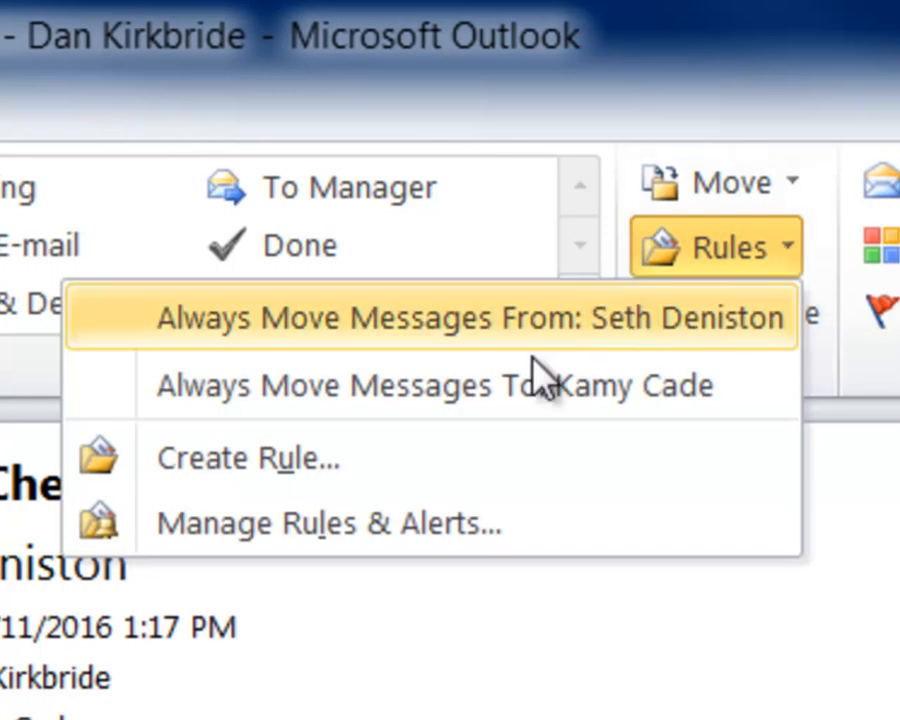
click(333, 522)
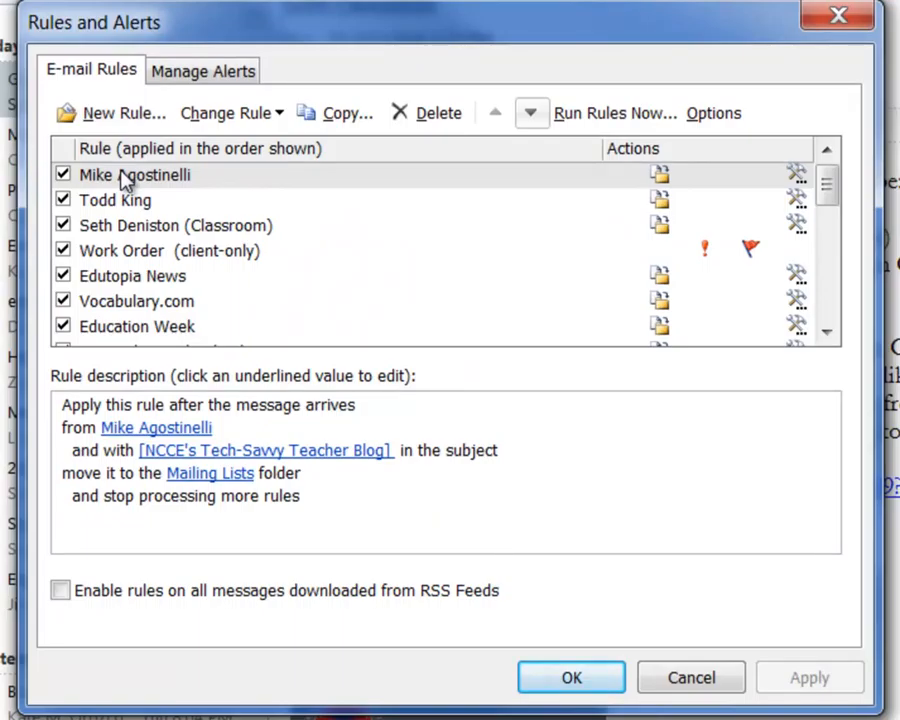
click(115, 199)
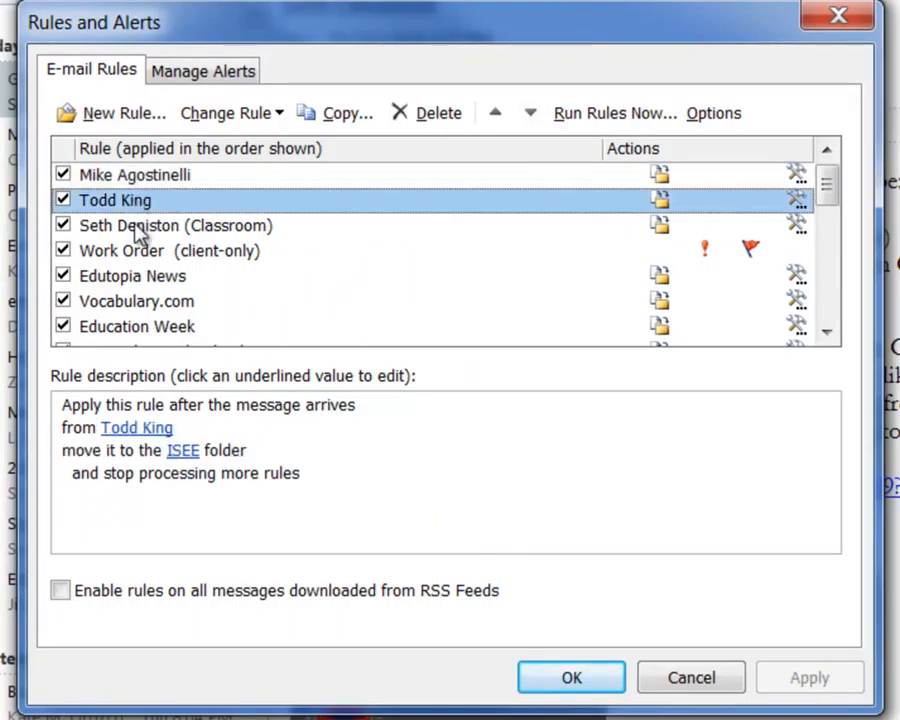
click(170, 250)
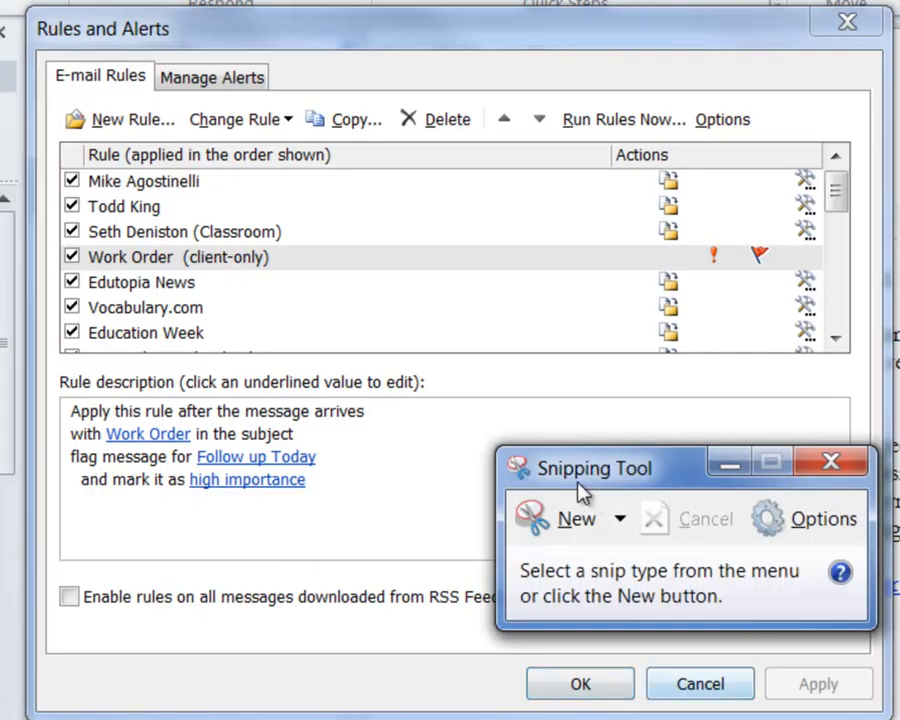
Step: Start a new snip in Snipping Tool to capture the Rules and Alerts dialog
click(577, 518)
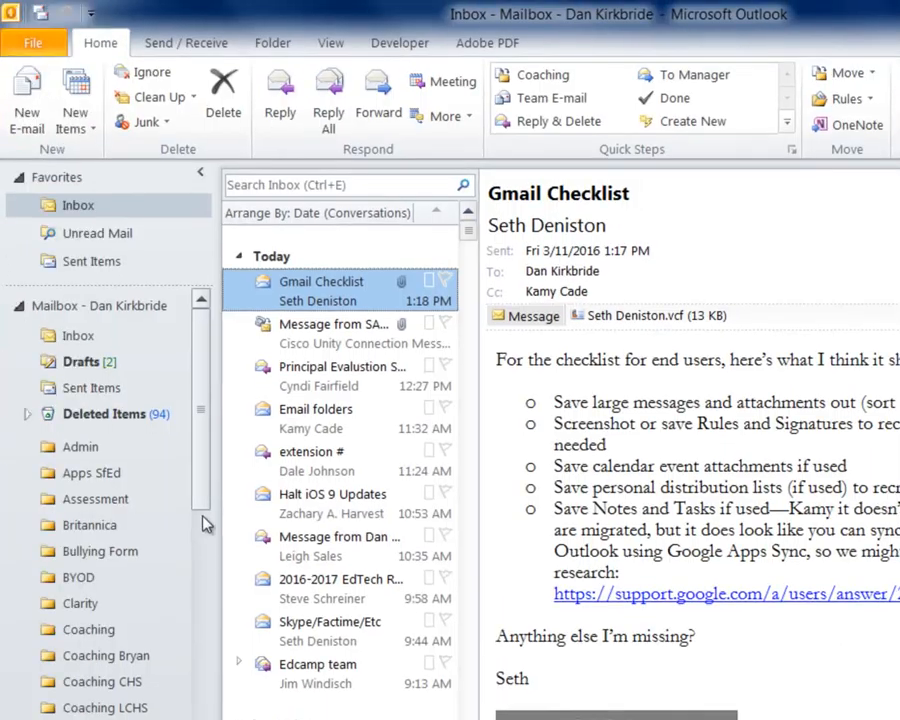
Step: Go through File, Options and Mail to open the Signatures and Stationery window
click(33, 42)
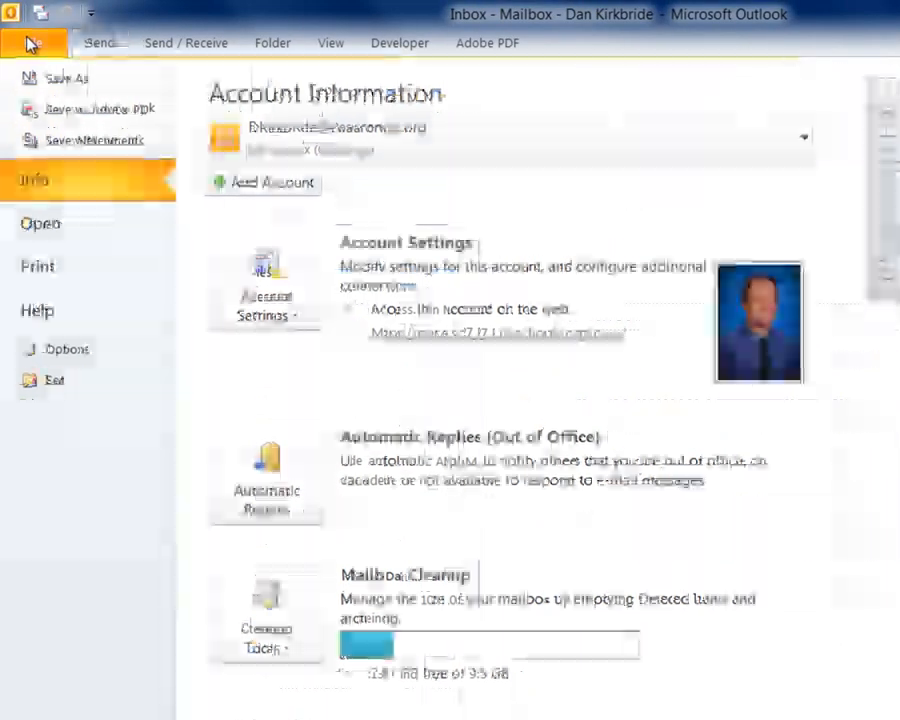
click(68, 349)
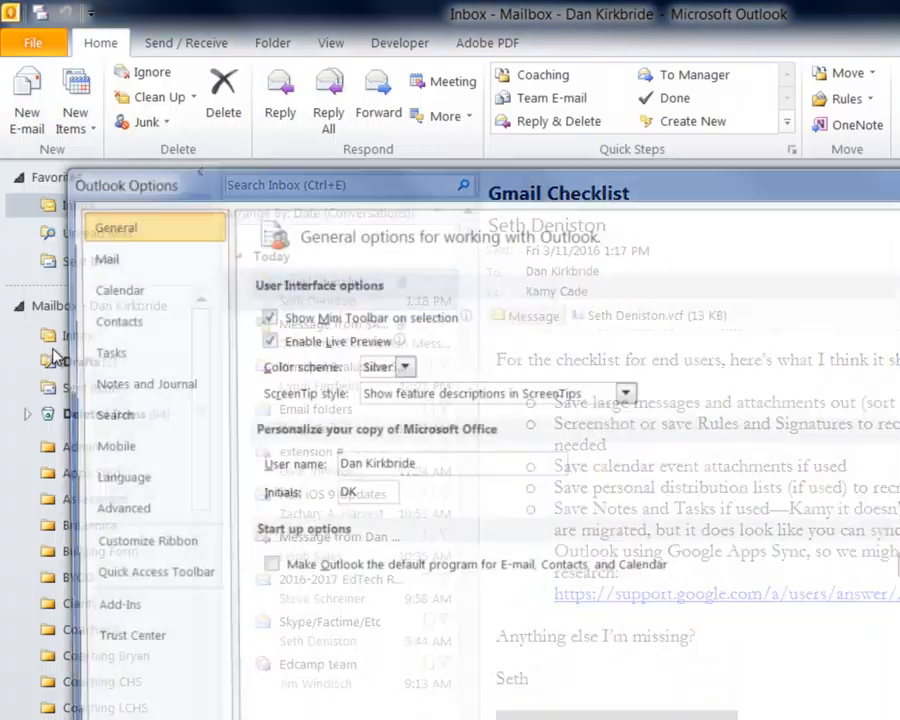
click(95, 254)
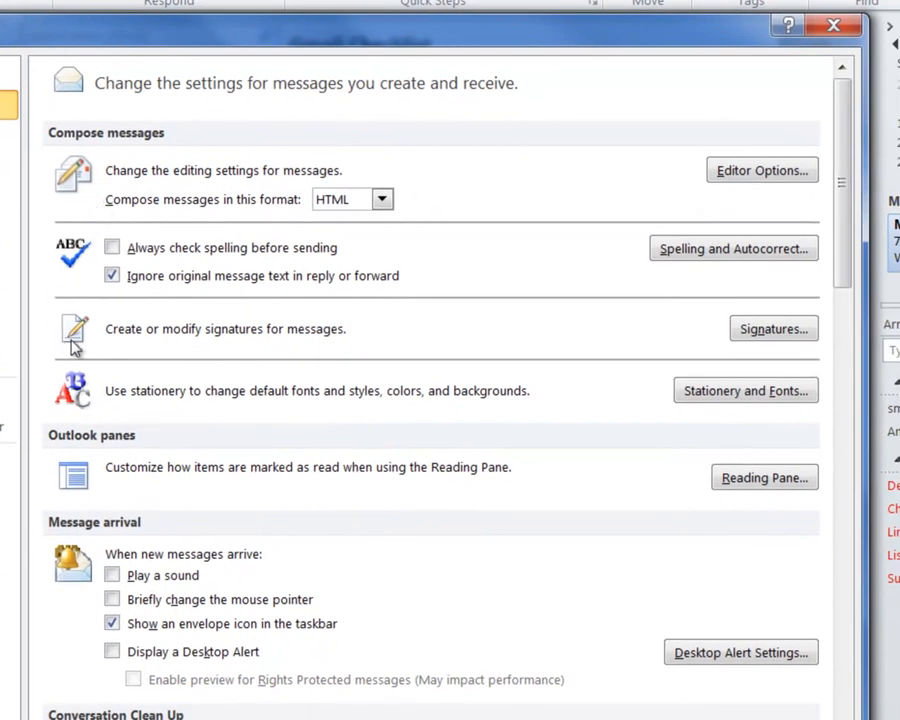
mouse_move(260, 340)
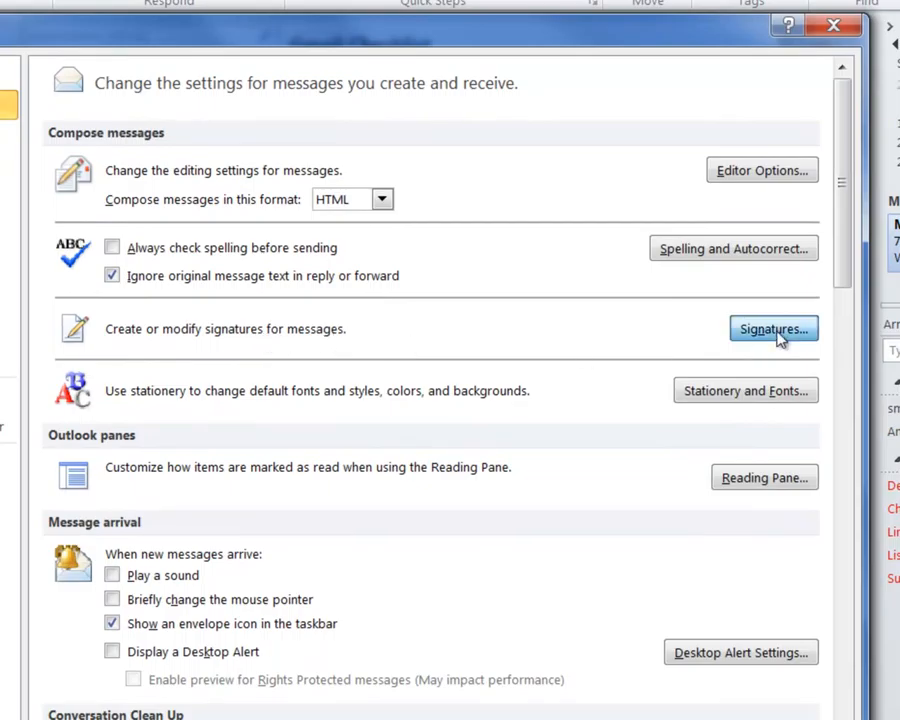
click(772, 328)
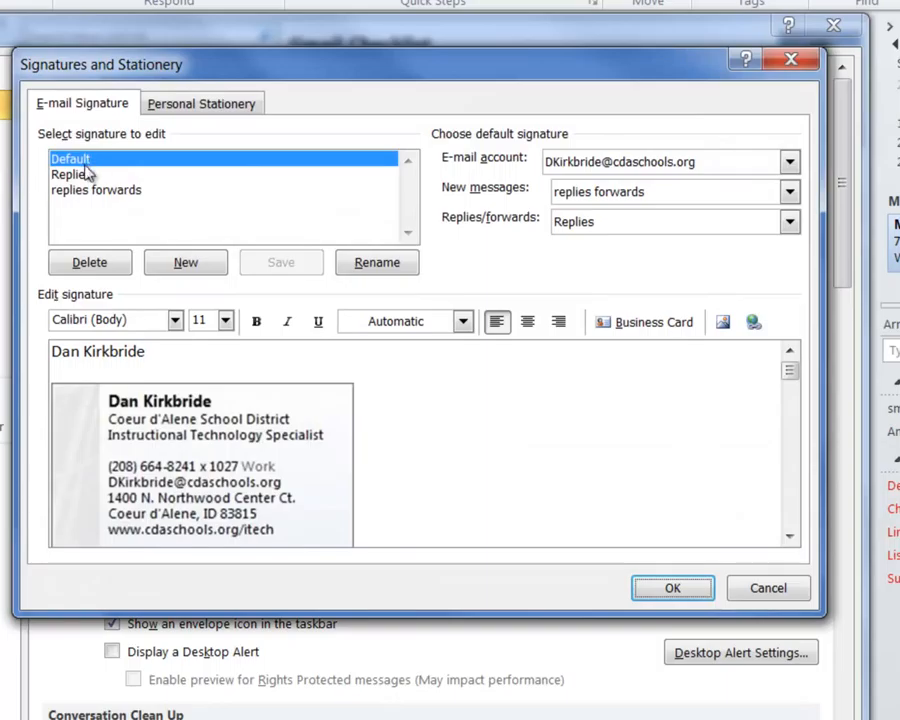
click(96, 190)
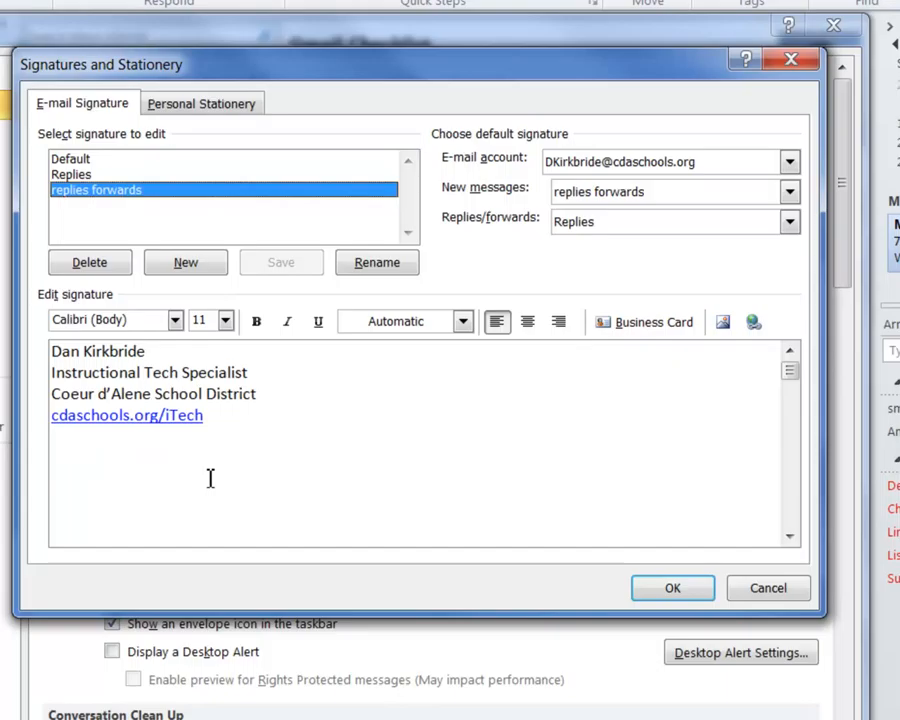
mouse_move(747, 478)
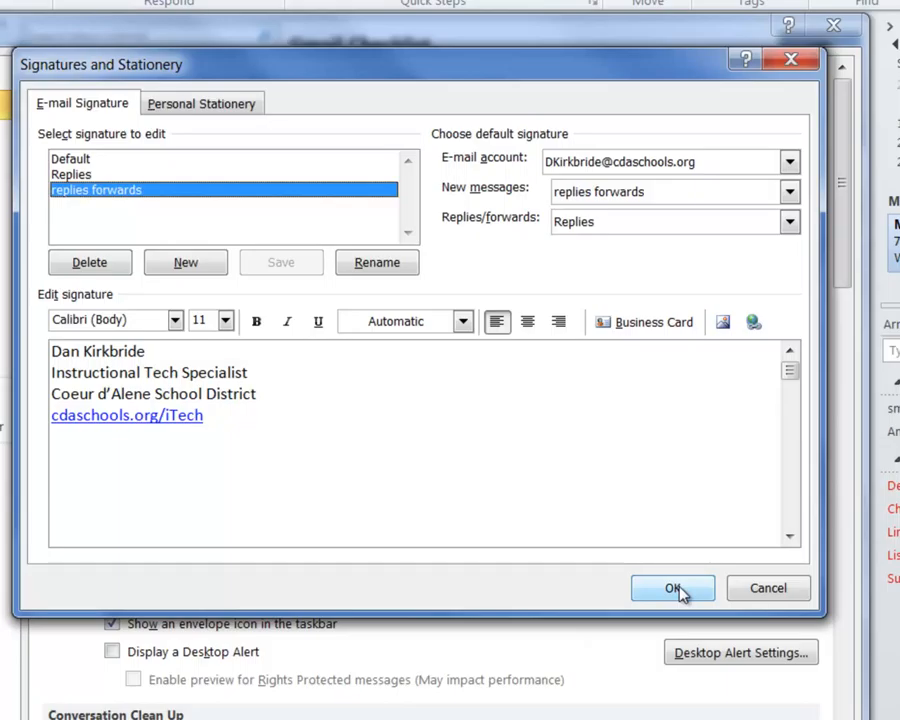
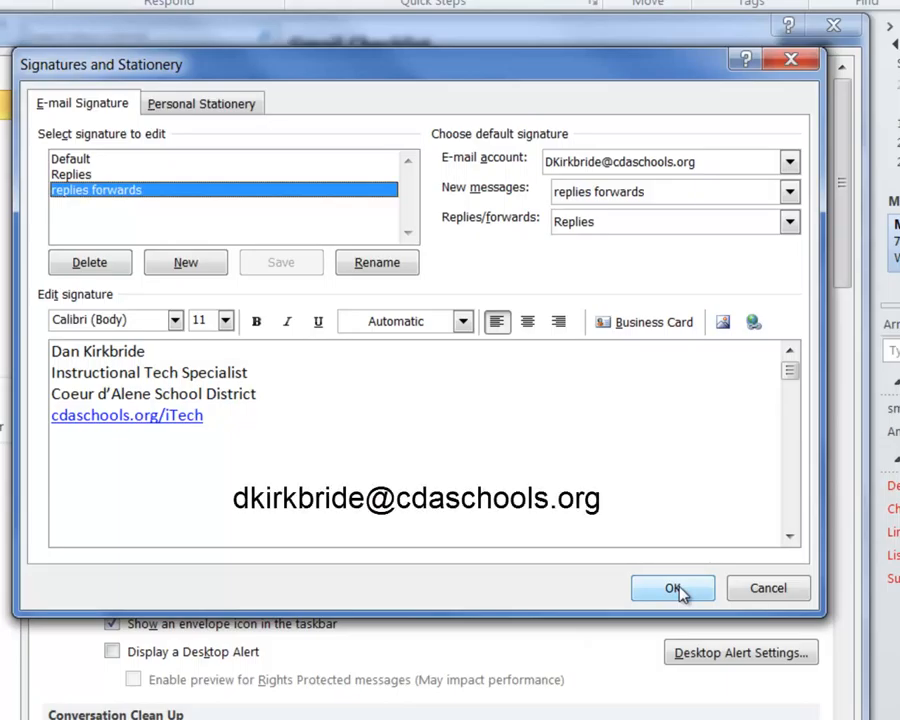